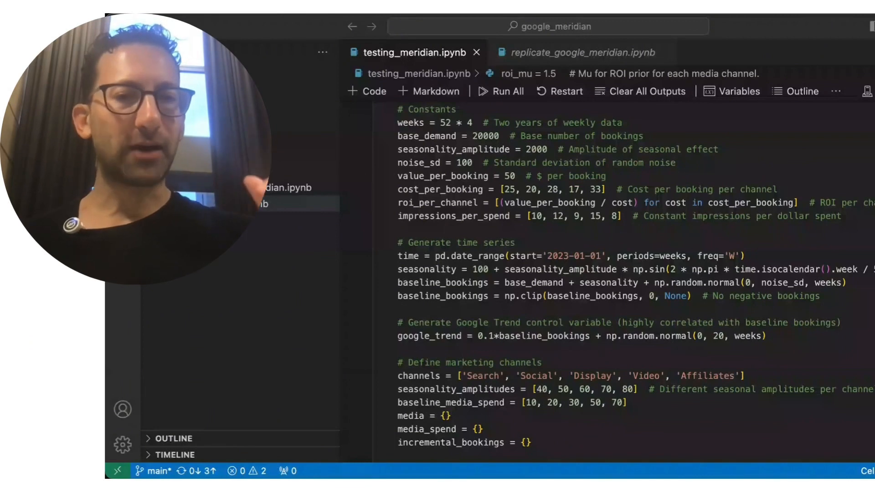
Scroll down the testing_meridian notebook past the constants cell to the df.describe() summary statistics
scroll("down", 3)
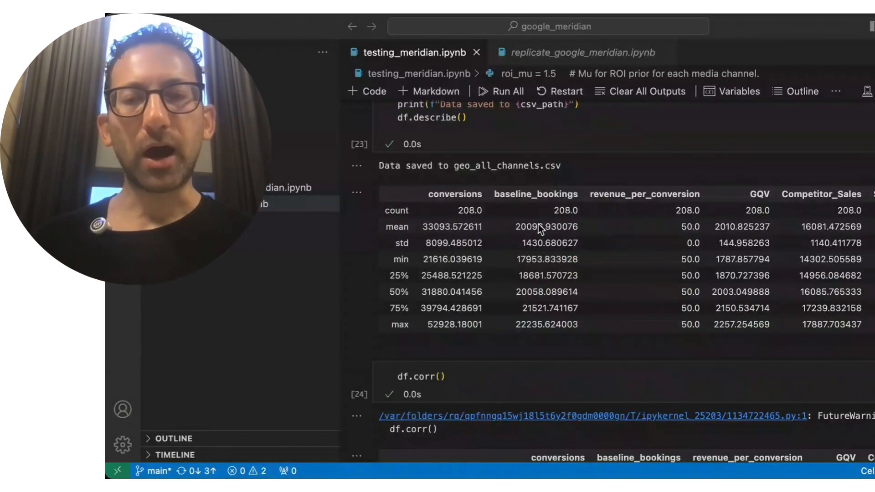
mouse_move(530, 232)
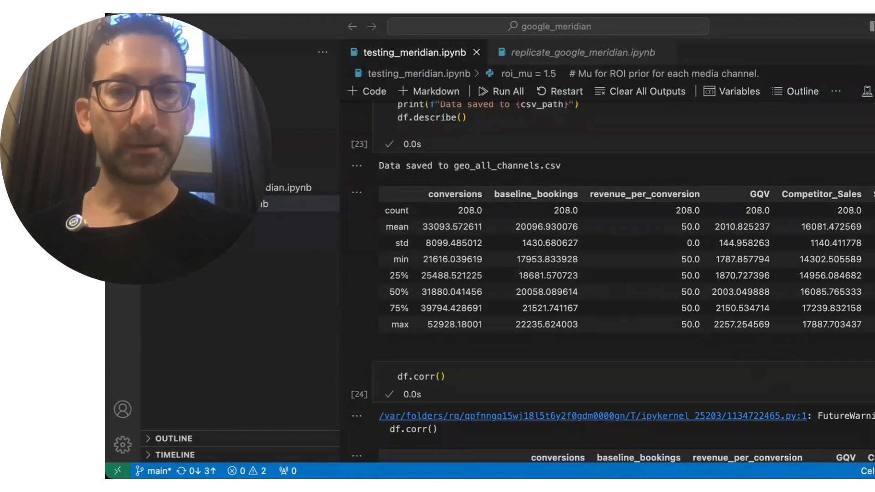
Scroll to the df.corr() output and across the channel impression columns
scroll("down", 3)
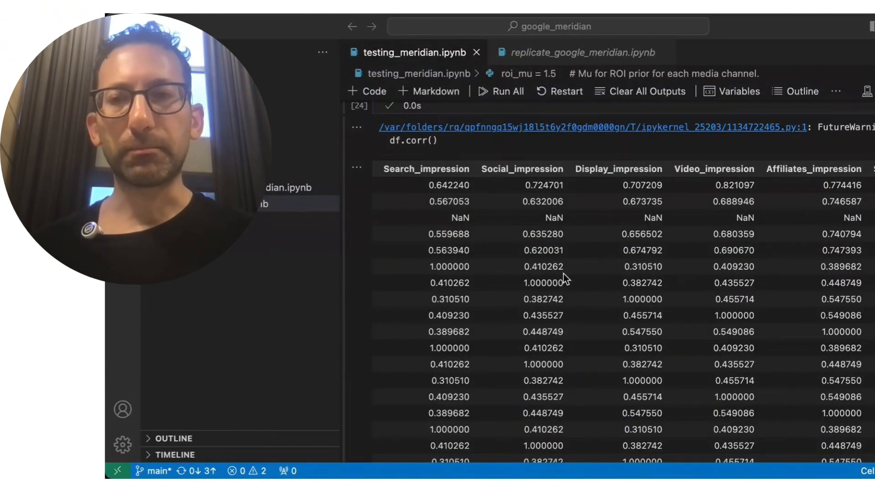
scroll("left", 3)
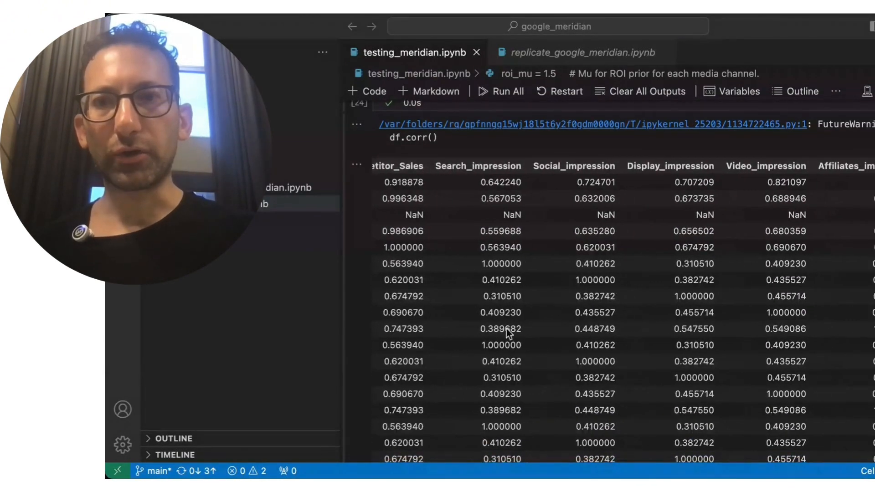
mouse_move(490, 353)
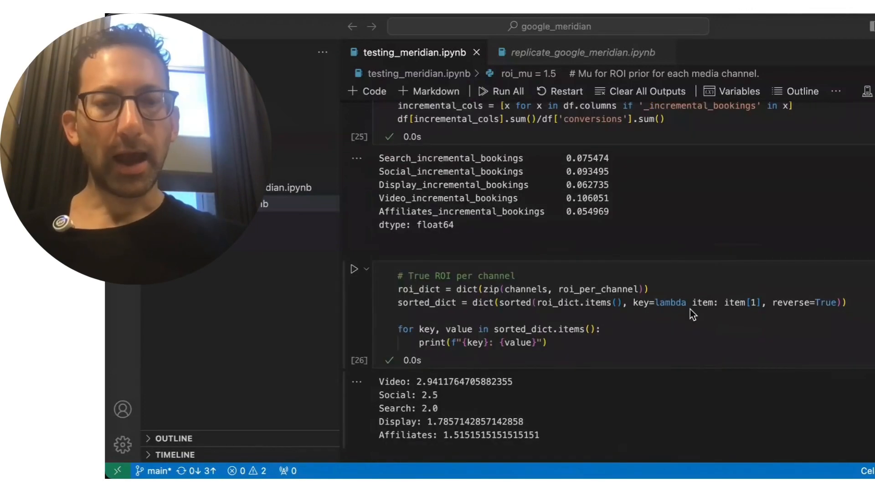
mouse_move(608, 201)
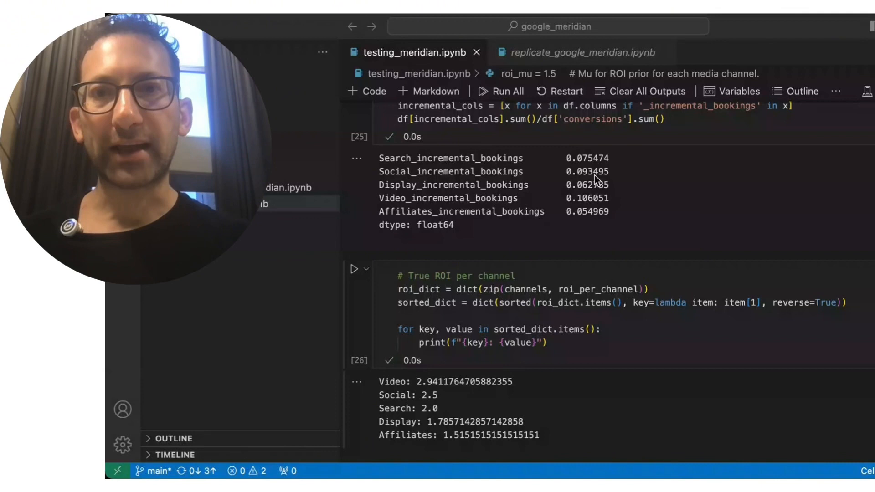
mouse_move(591, 164)
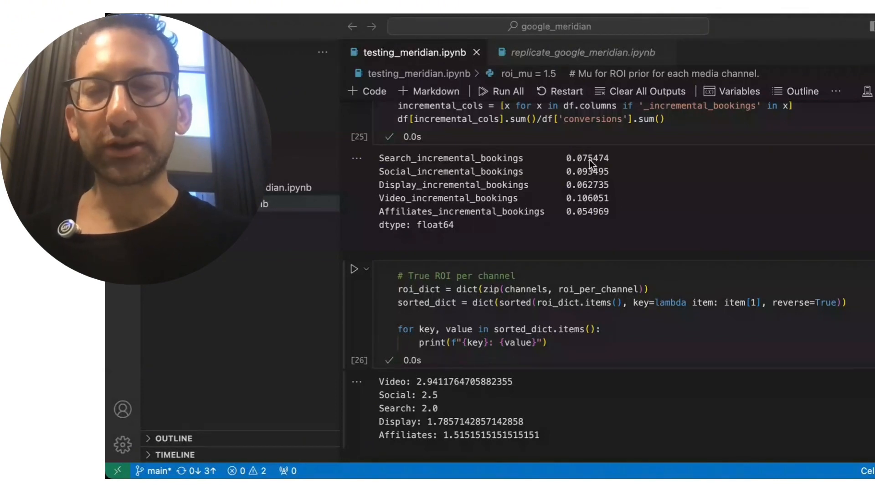
mouse_move(597, 190)
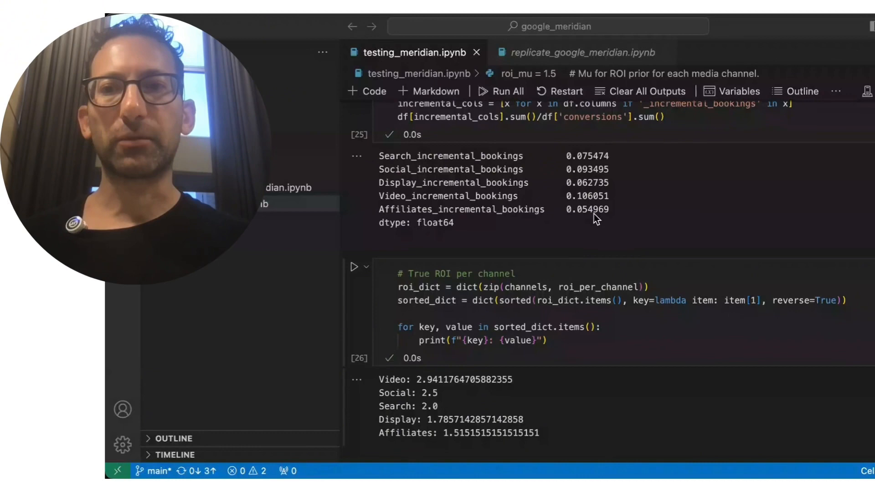
Scroll past the incremental bookings shares and true ROI ranking (Video 2.94) to coord_to_columns
scroll("down", 3)
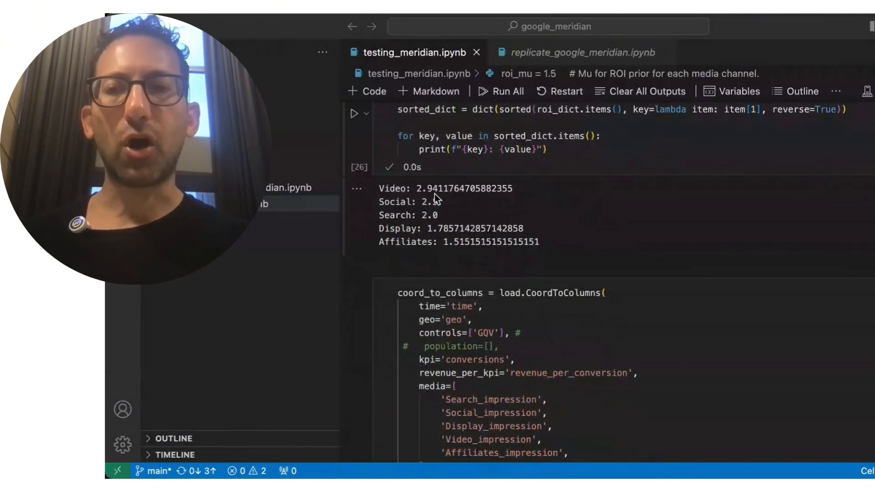
mouse_move(428, 198)
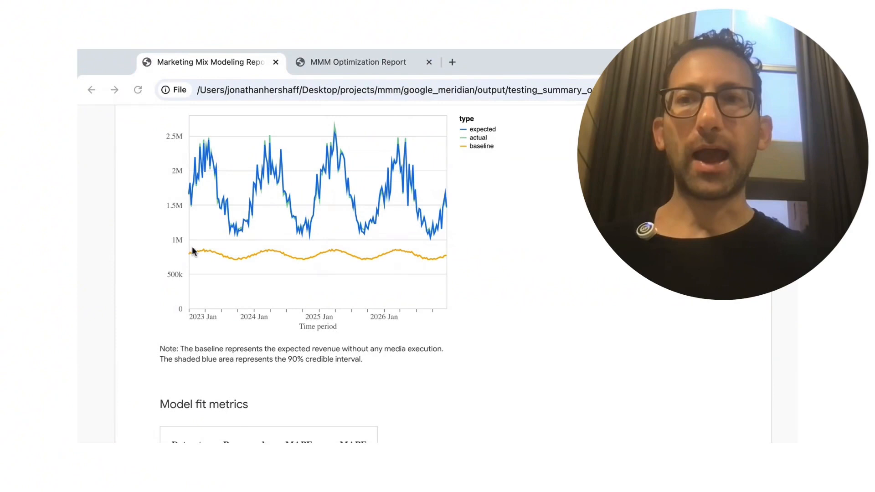
mouse_move(299, 257)
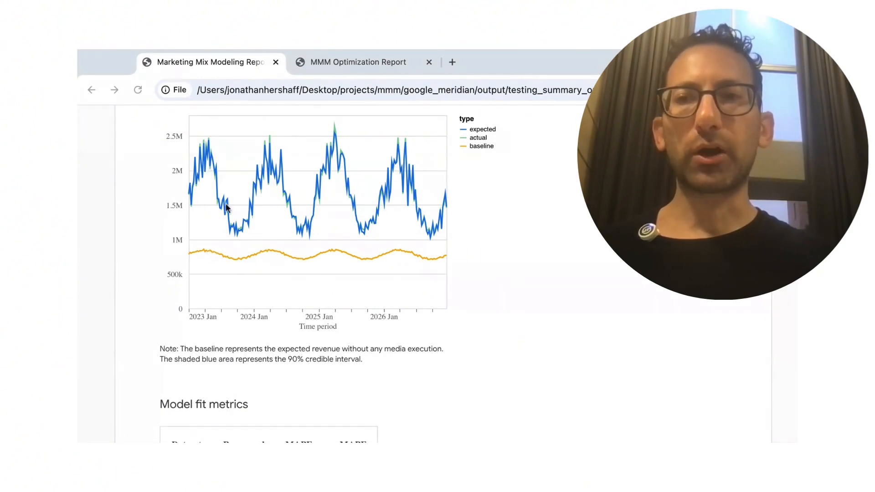
mouse_move(263, 162)
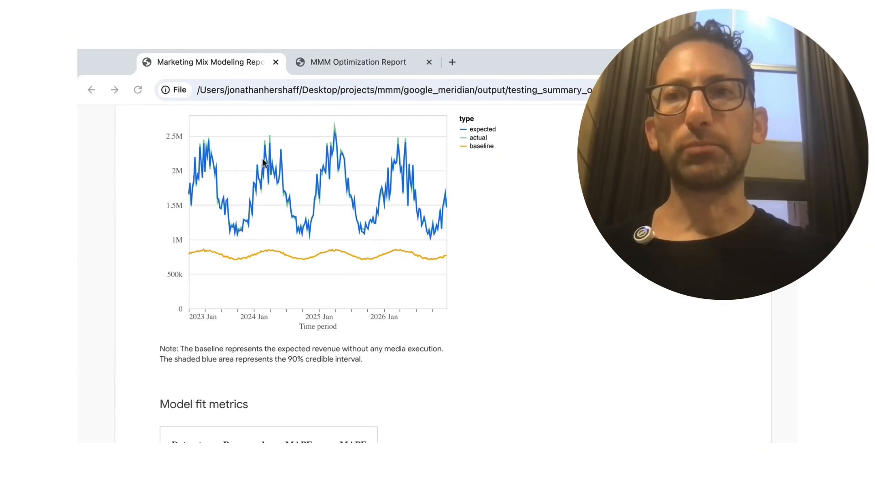
mouse_move(465, 151)
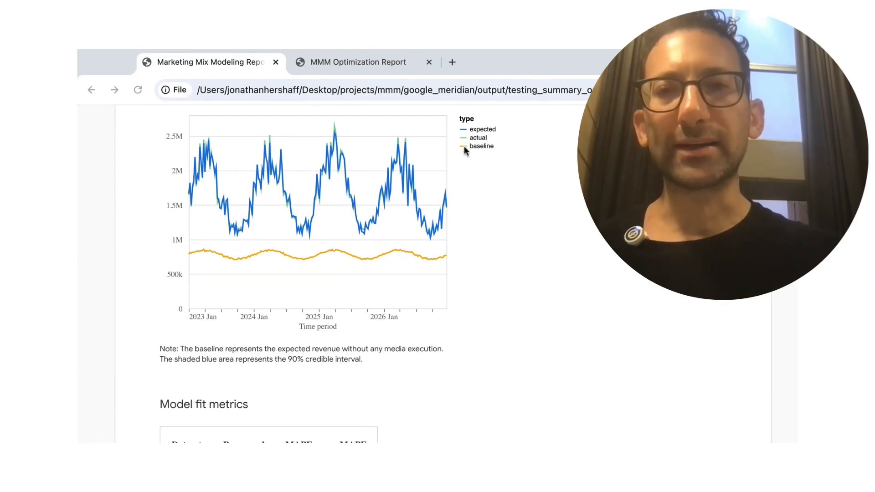
mouse_move(485, 134)
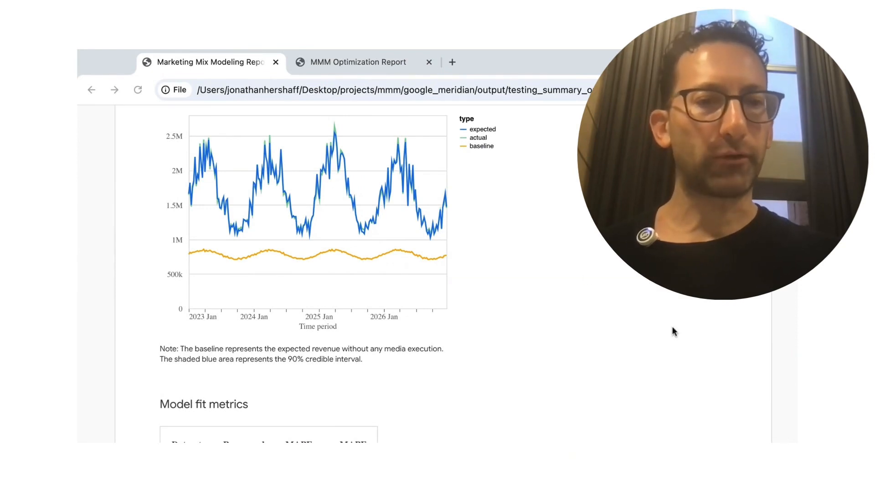
Scroll the Chrome summary report to the expected vs actual revenue chart over baseline
scroll("down", 3)
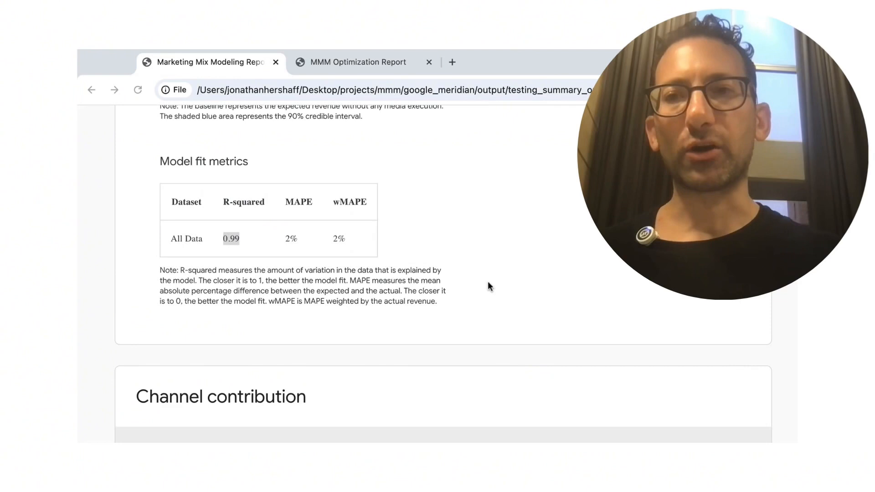
mouse_move(663, 373)
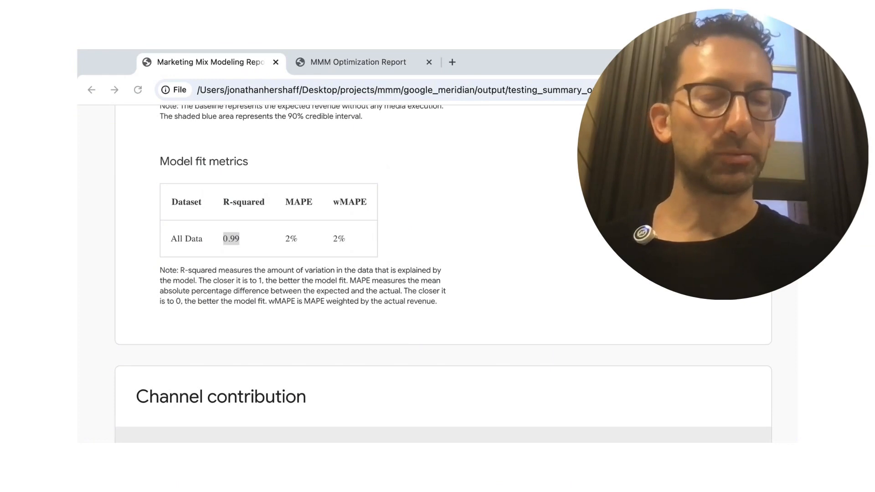
Scroll down to the model fit table showing R-squared 0.99, MAPE 2%, wMAPE 2%
scroll("down", 3)
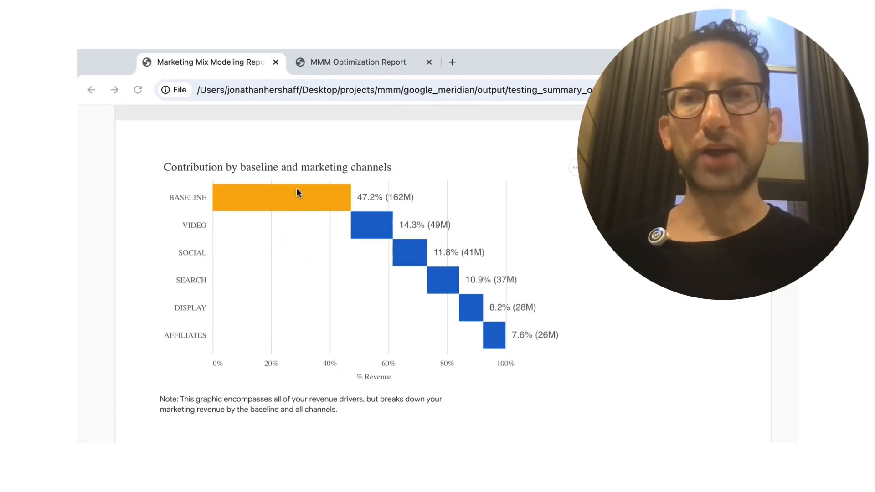
mouse_move(343, 220)
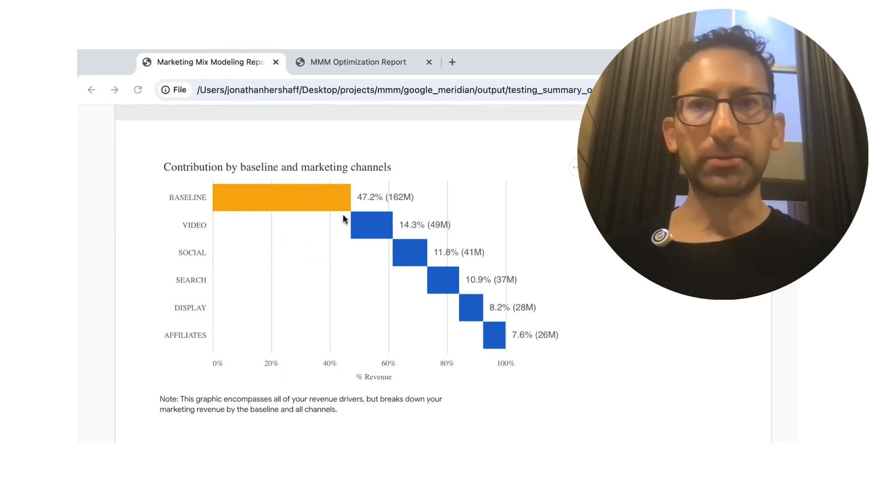
mouse_move(410, 259)
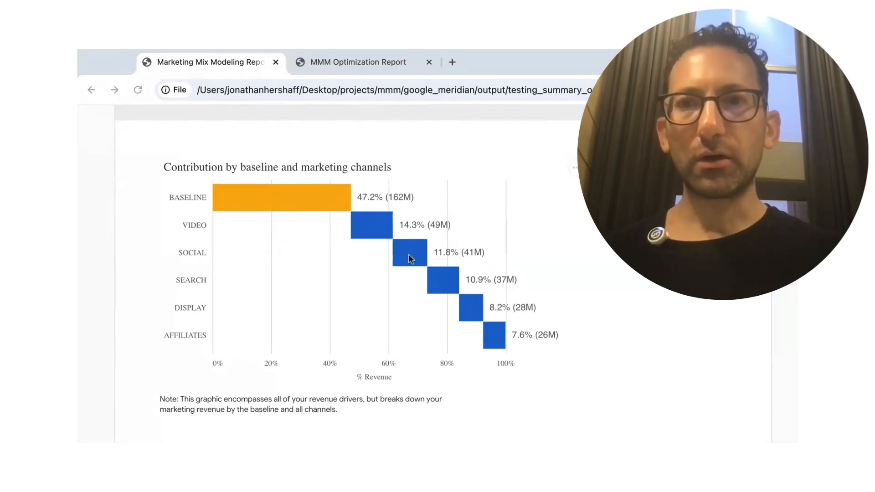
mouse_move(451, 293)
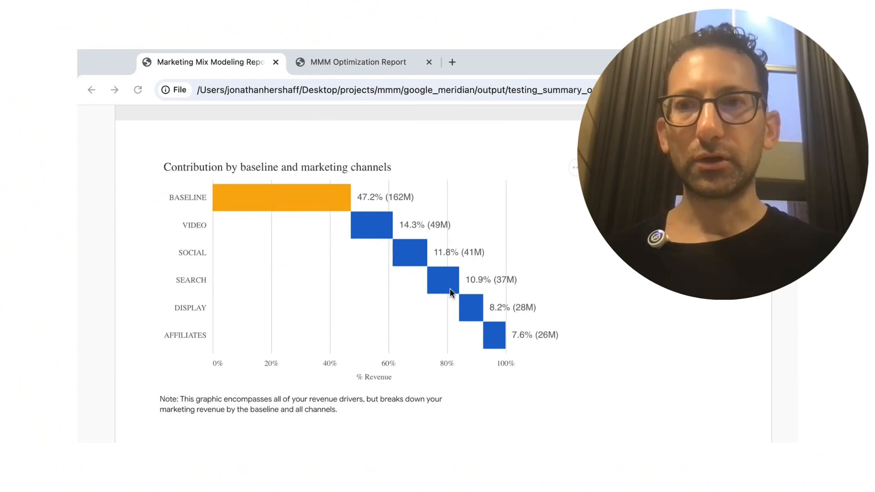
mouse_move(497, 339)
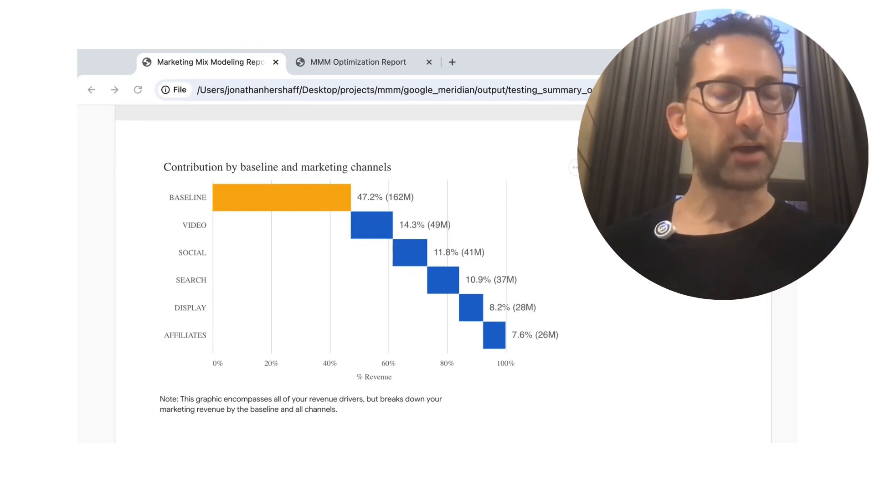
Scroll past the channel contribution waterfall to ROI by channel, Video highest at 3.97
scroll("down", 3)
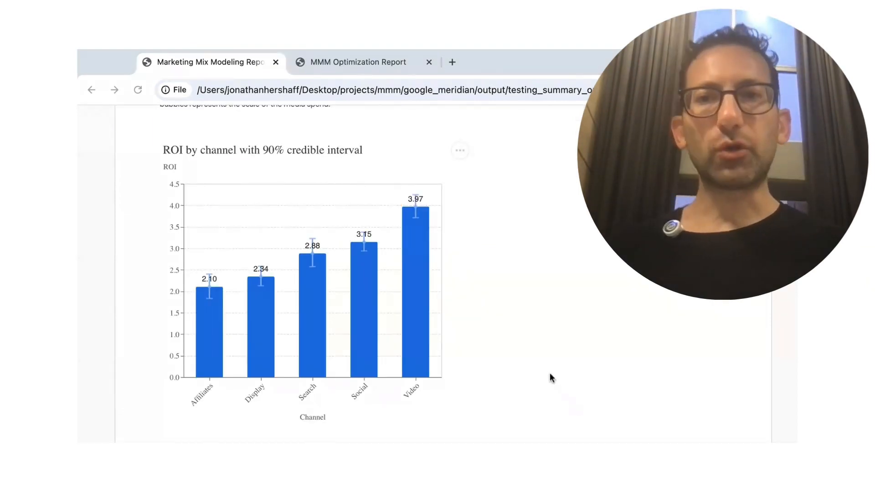
mouse_move(525, 348)
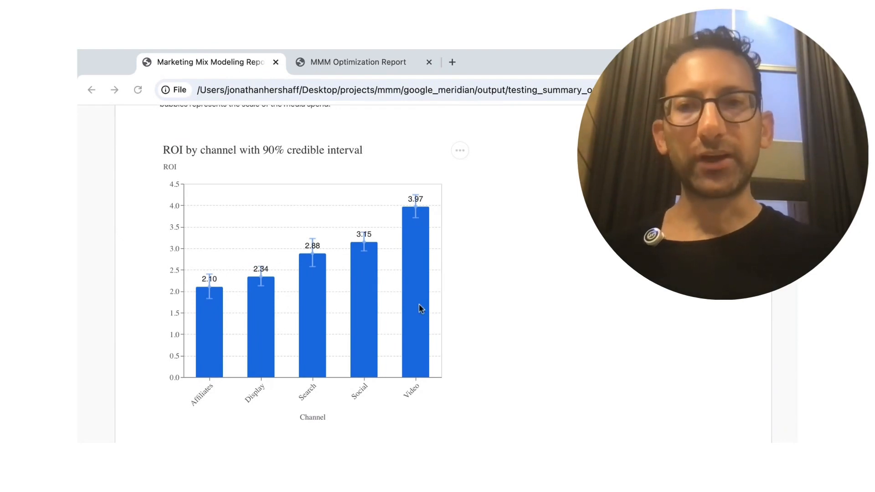
mouse_move(266, 337)
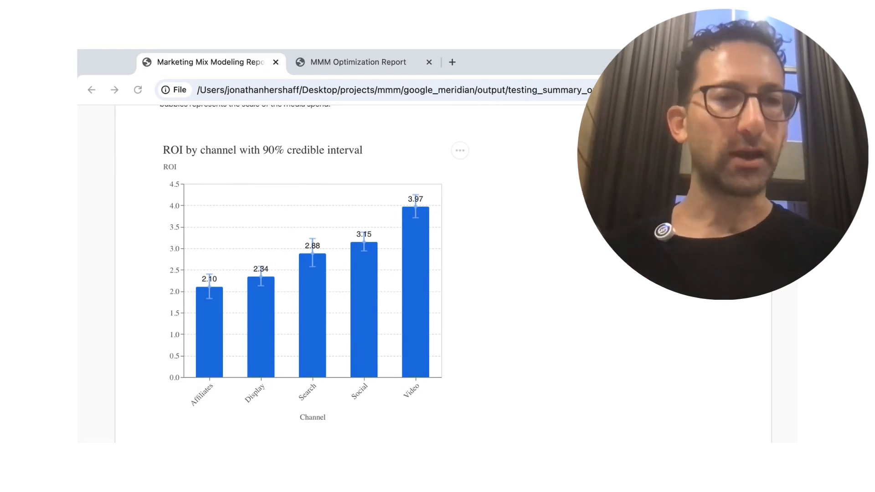
left_click(358, 62)
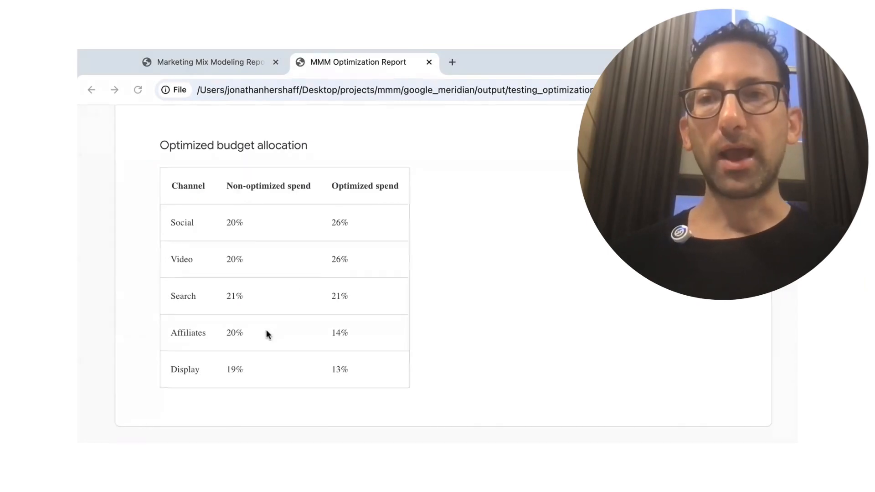
mouse_move(440, 376)
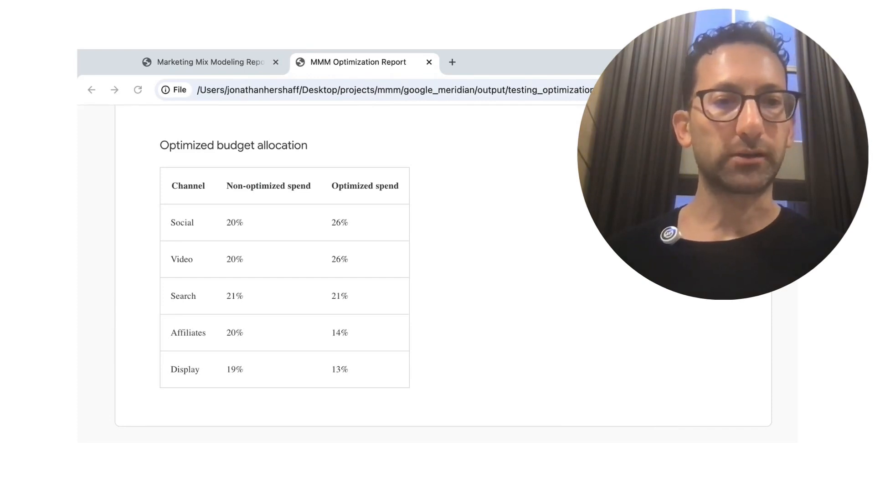
Scroll up the optimization report to the $63M fixed-budget scenario with ROI 2.9 to 3.0
scroll("up", 3)
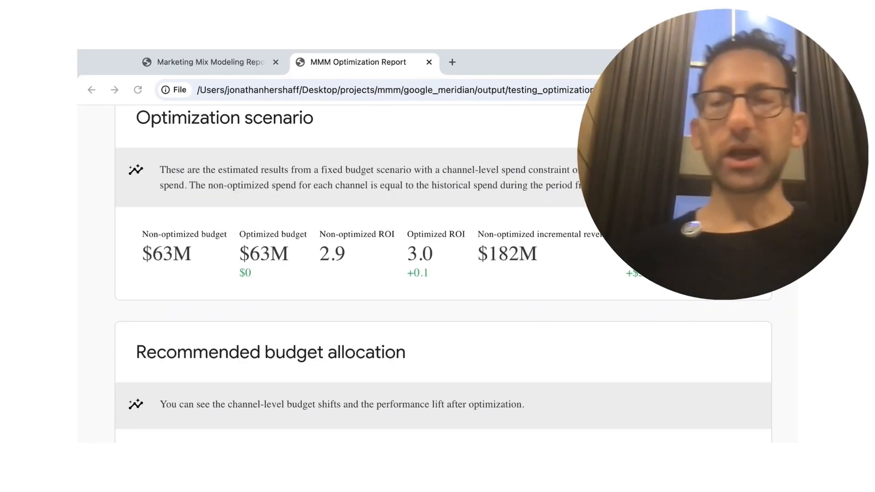